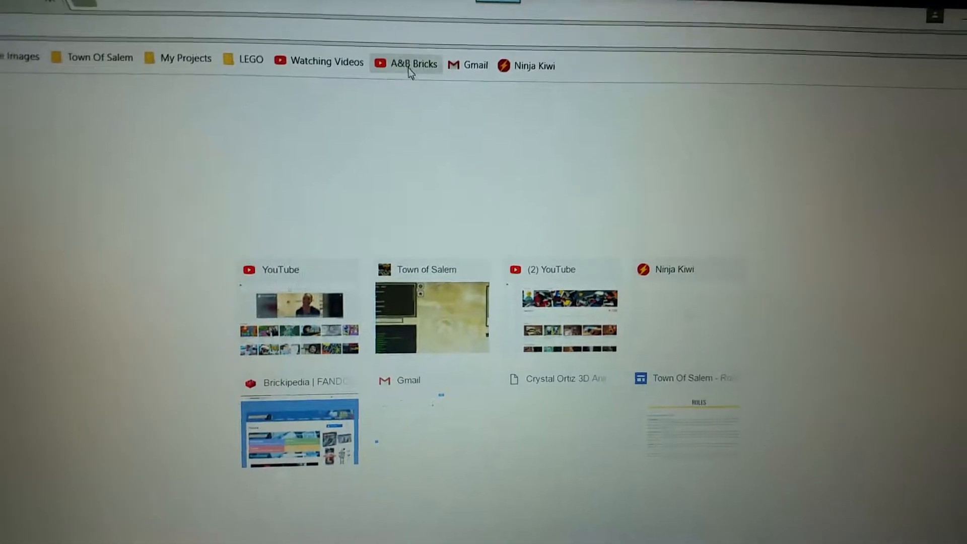
- Browse the A&B Bricks channel's uploads and playlists, then go to Video Manager
click(405, 63)
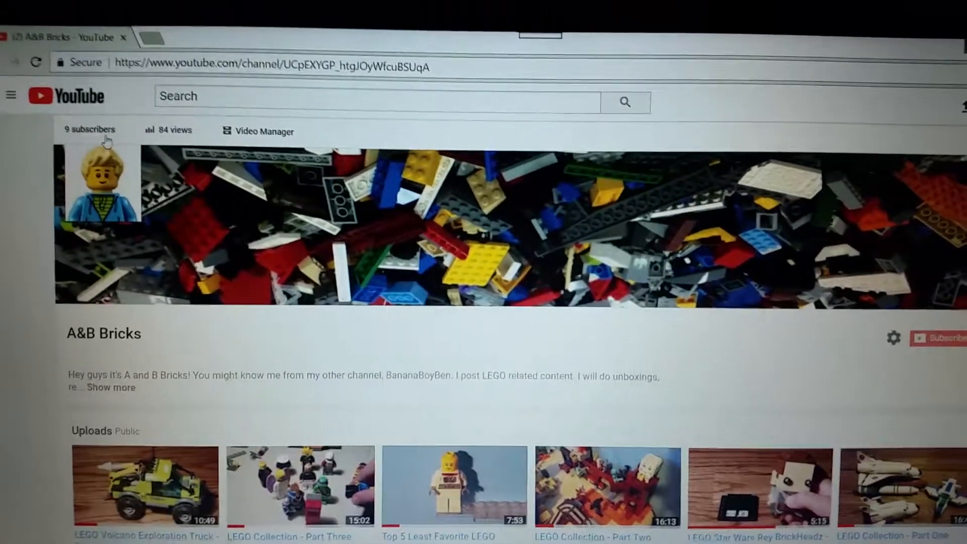
scroll(down, 3)
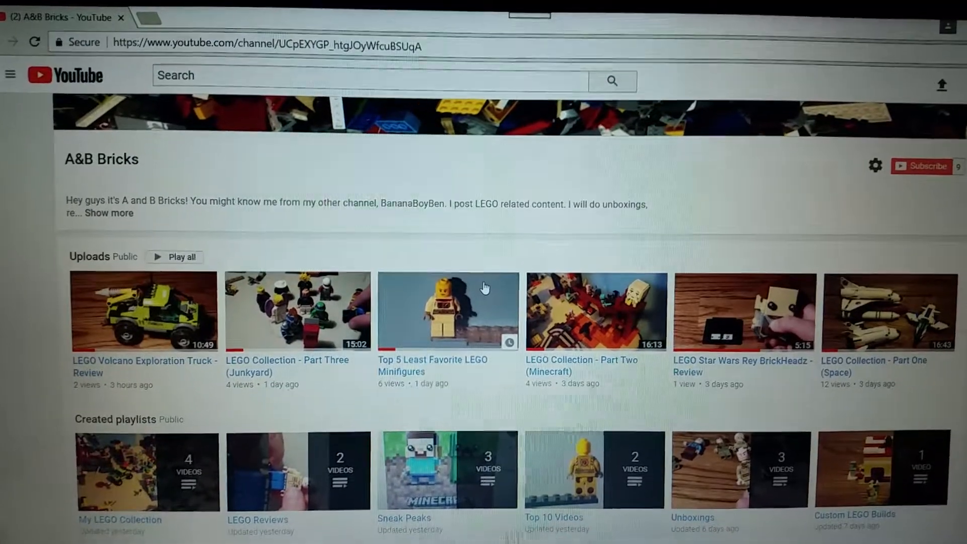
scroll(down, 3)
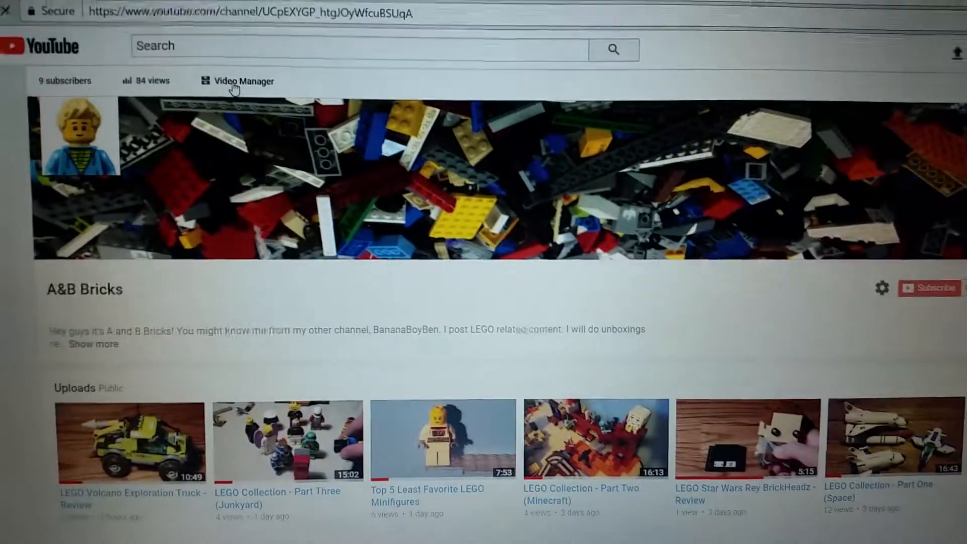
click(243, 81)
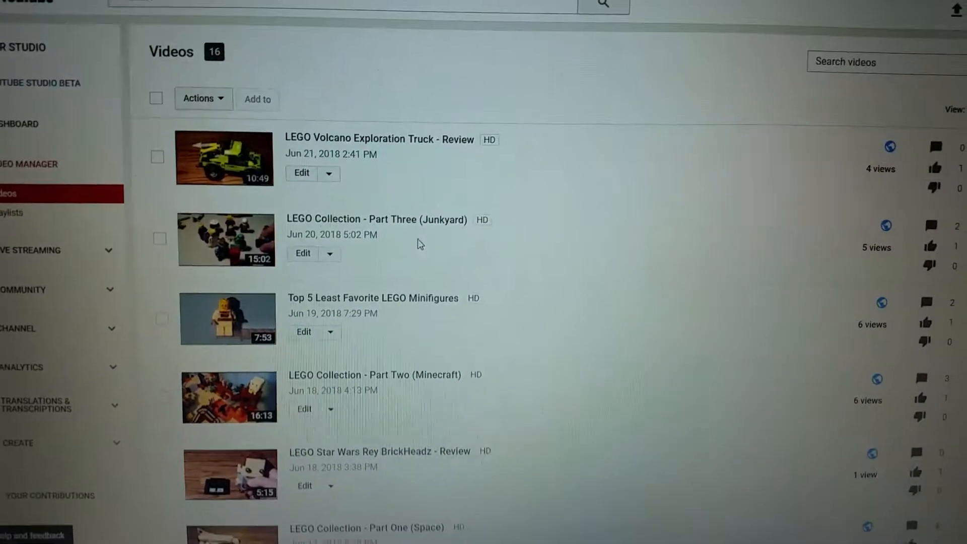
- Scroll through the 16 uploaded videos, newest first, in Video Manager
scroll(down, 3)
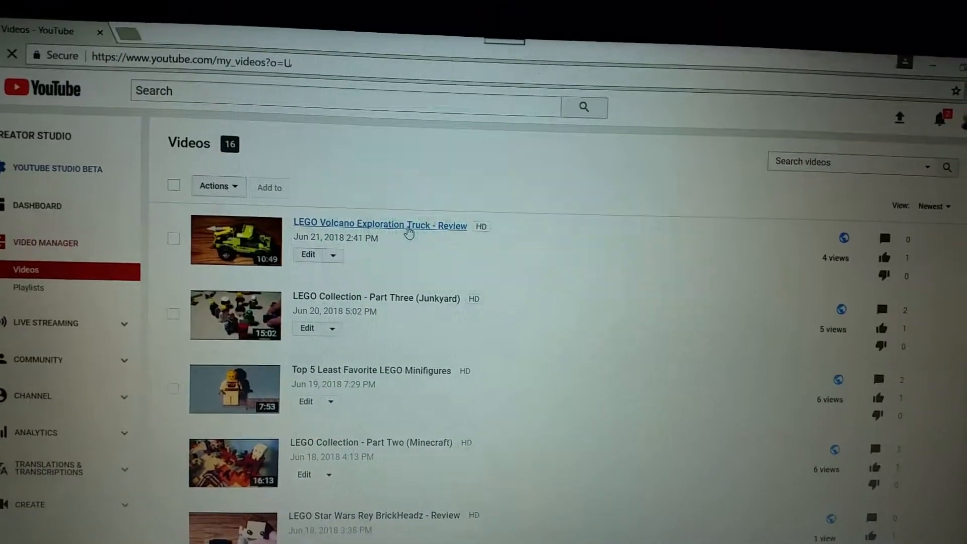
- Open 'LEGO Volcano Exploration Truck - Review' for editing and close its preview poll card
click(379, 225)
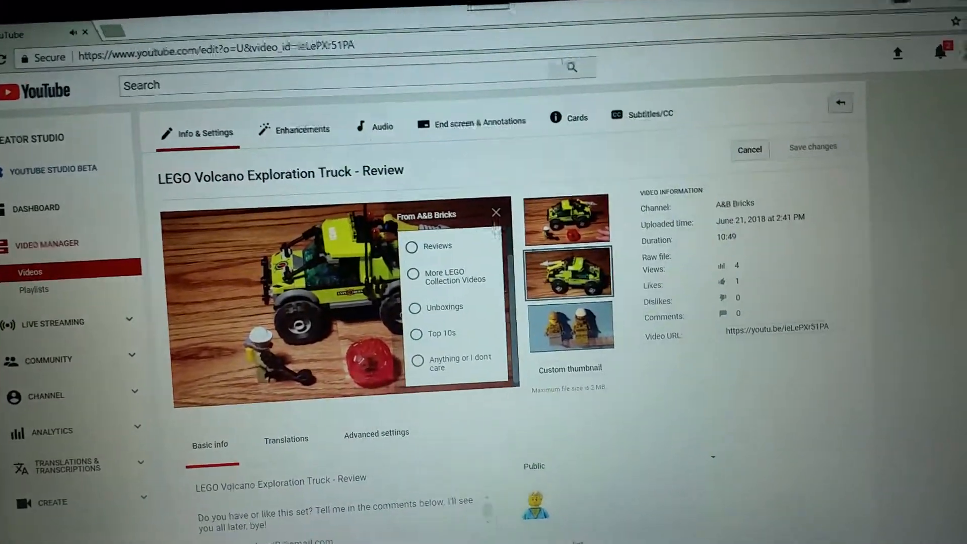
click(497, 212)
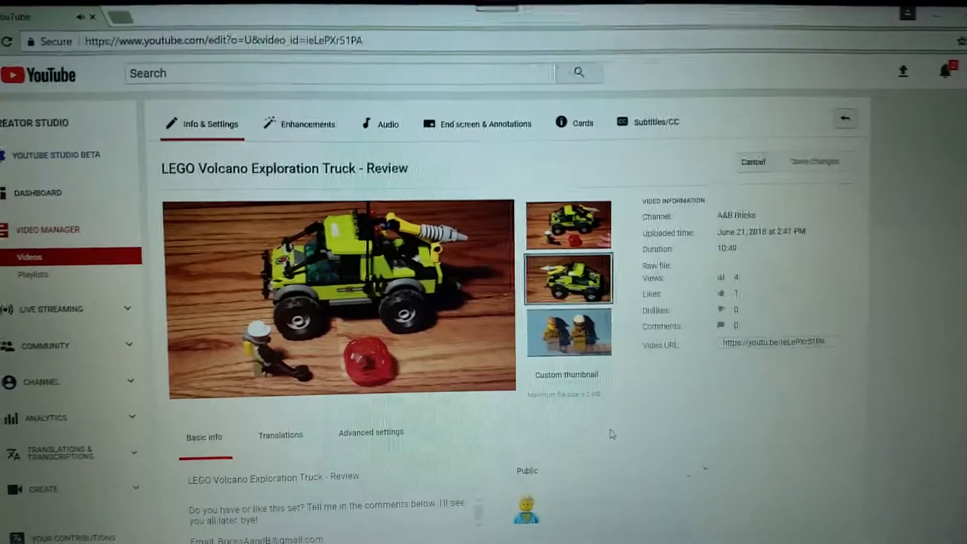